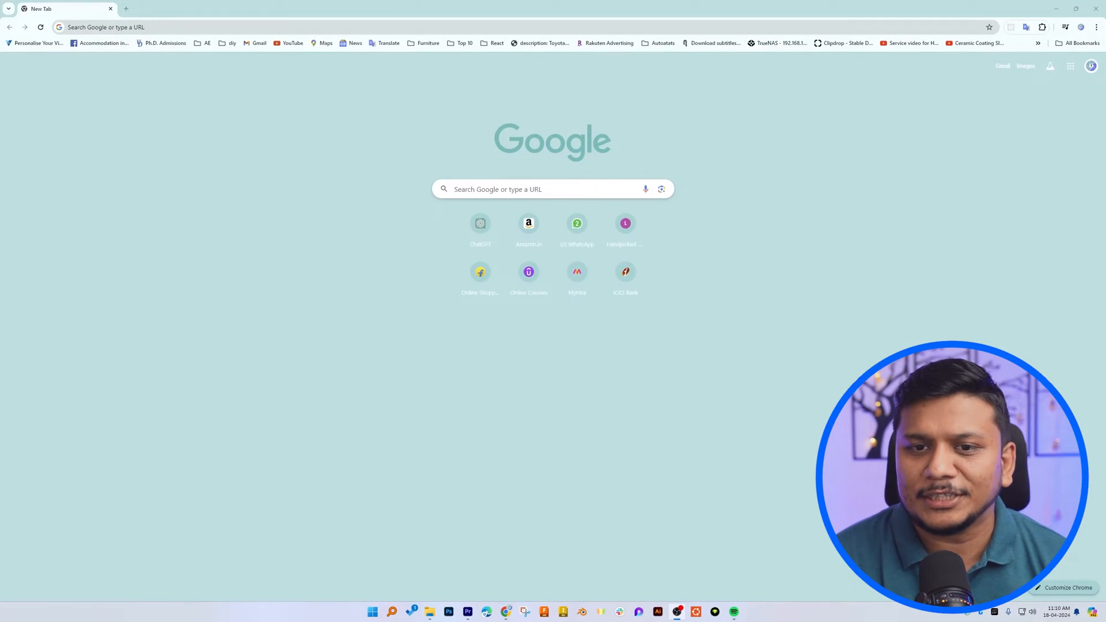
Search Google for "oracle virtual box" from the Chrome address bar.
{"action": "left_click", "coordinate": [212, 26]}
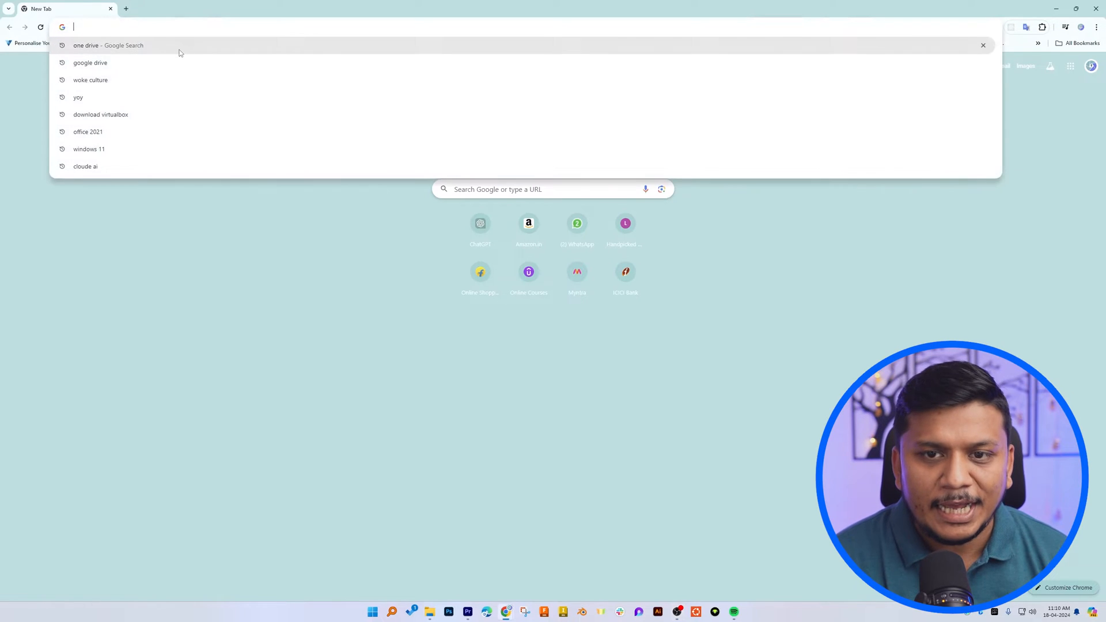
{"action": "type", "text": "ora"}
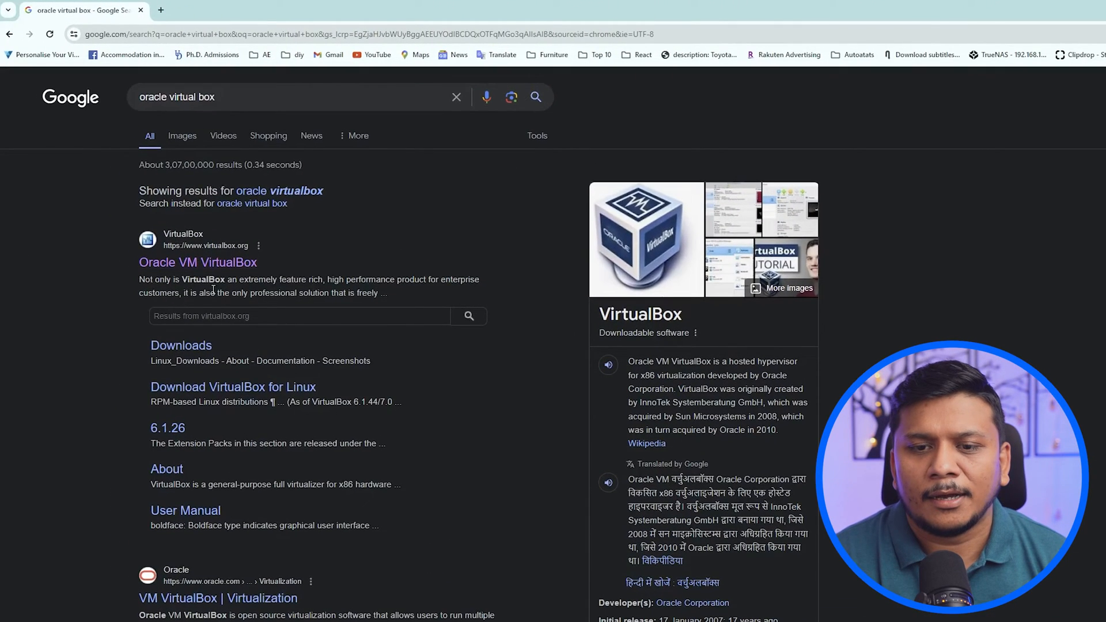
Download the VirtualBox 7.0.16 Windows hosts installer and run it from Chrome's downloads panel.
{"action": "left_click", "coordinate": [181, 345]}
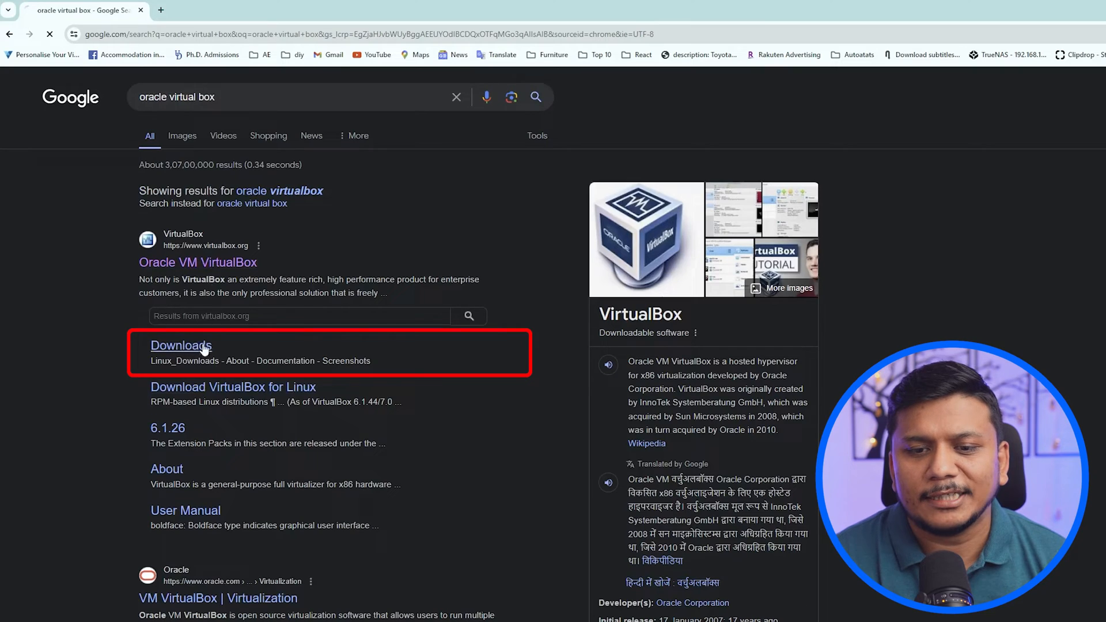
{"action": "left_click", "coordinate": [181, 345]}
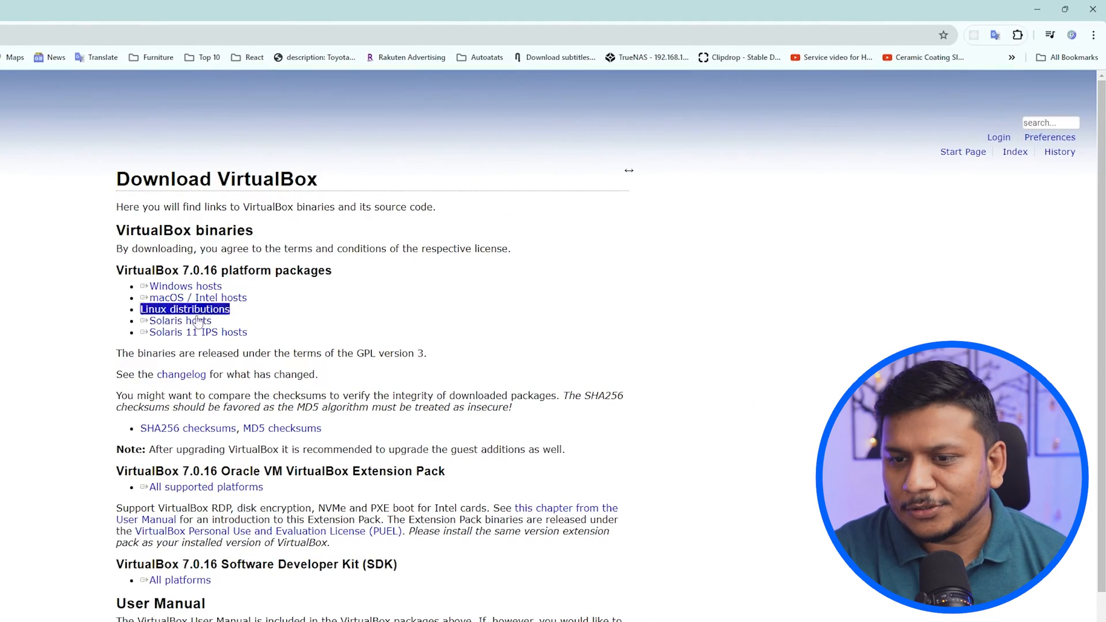
{"action": "scroll", "scroll_direction": "up", "scroll_amount": 3}
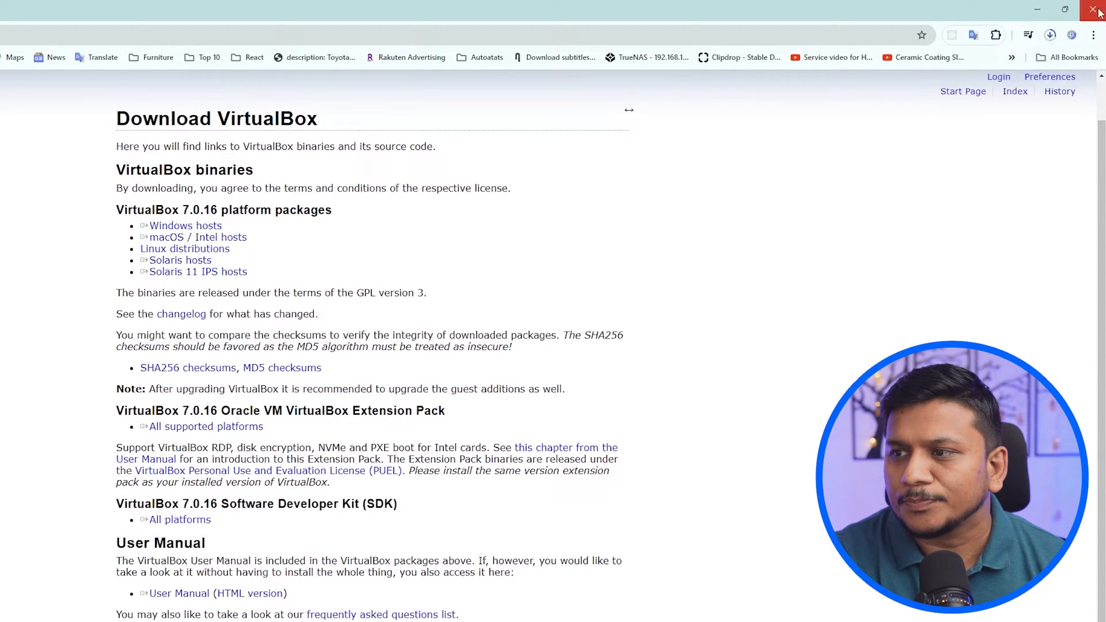
{"action": "left_click", "coordinate": [1050, 35]}
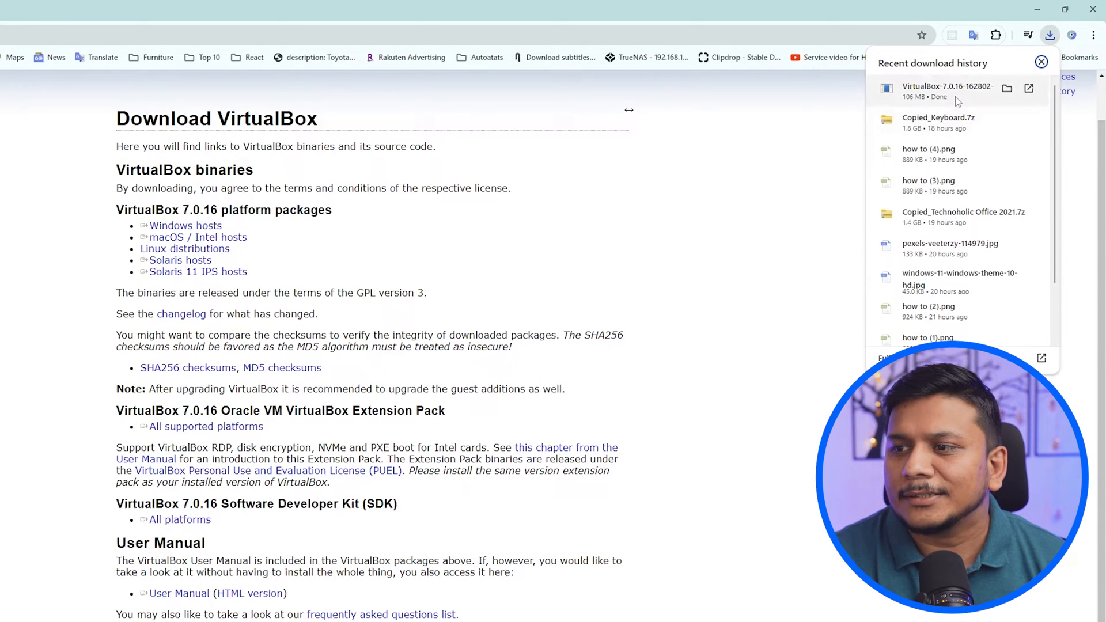
{"action": "left_click", "coordinate": [32, 318]}
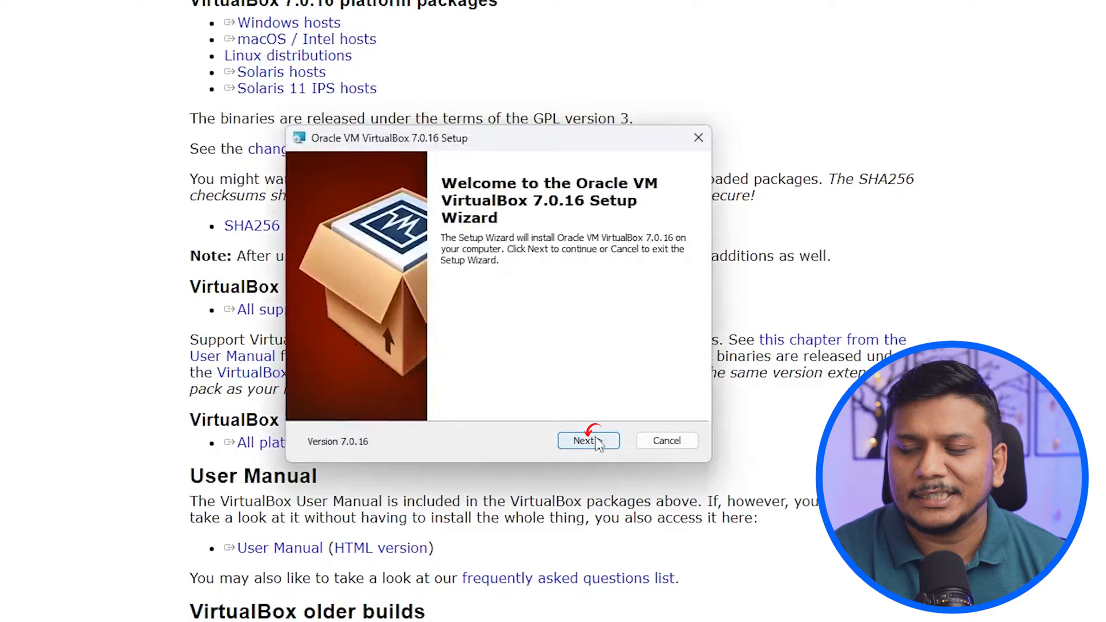
Browse to New Volume (D:) and confirm D:\ as the installation folder, then continue.
{"action": "left_click", "coordinate": [588, 440]}
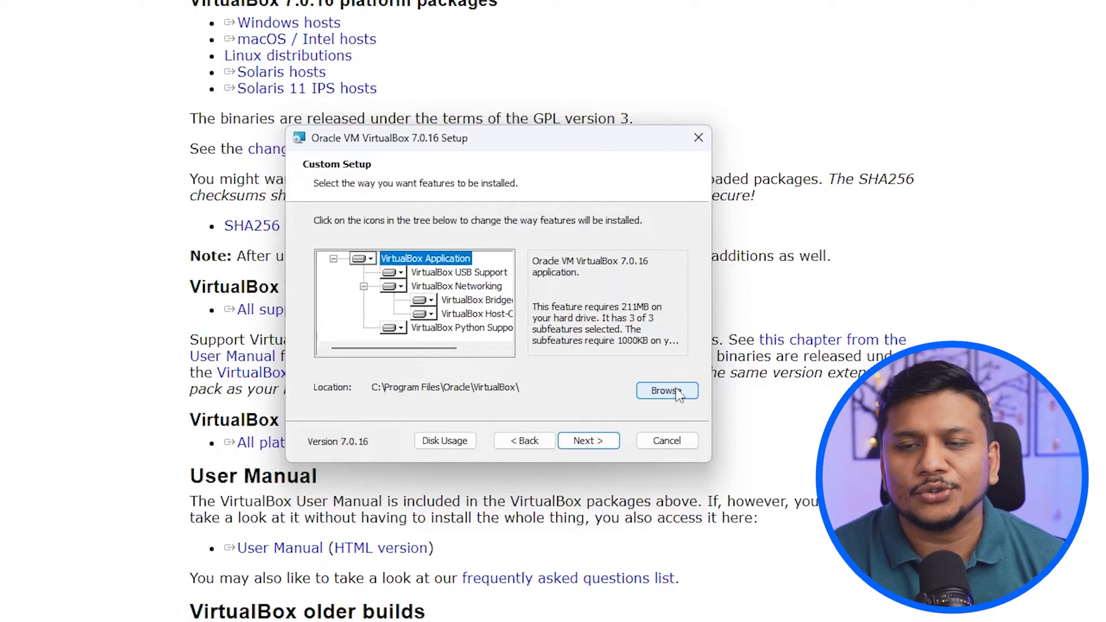
{"action": "left_click", "coordinate": [668, 391]}
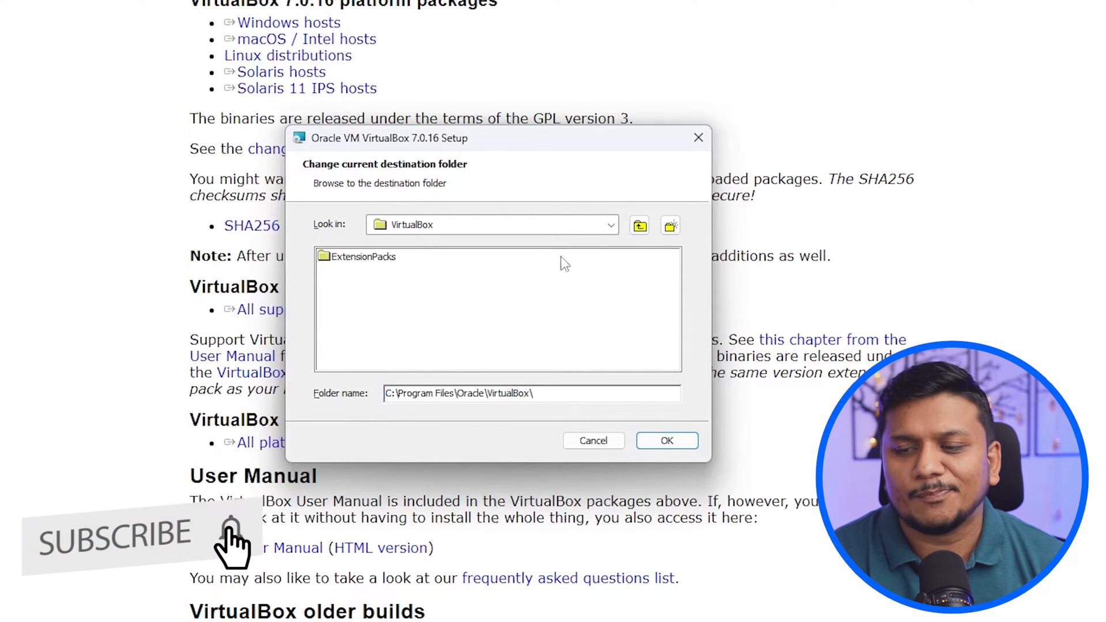
{"action": "left_click", "coordinate": [609, 224]}
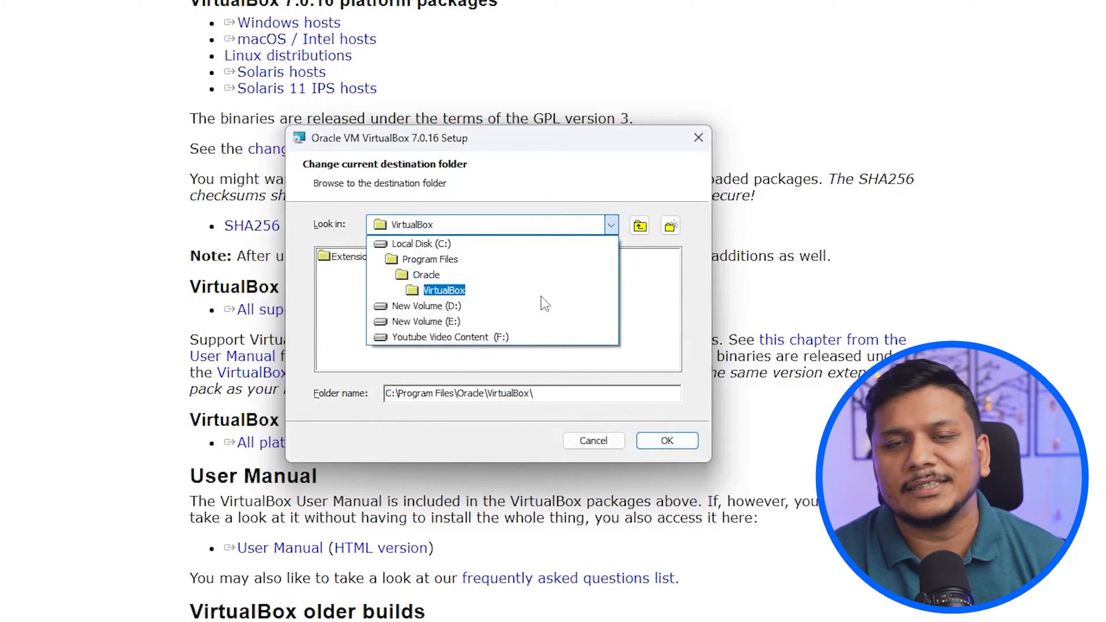
{"action": "left_click", "coordinate": [426, 306]}
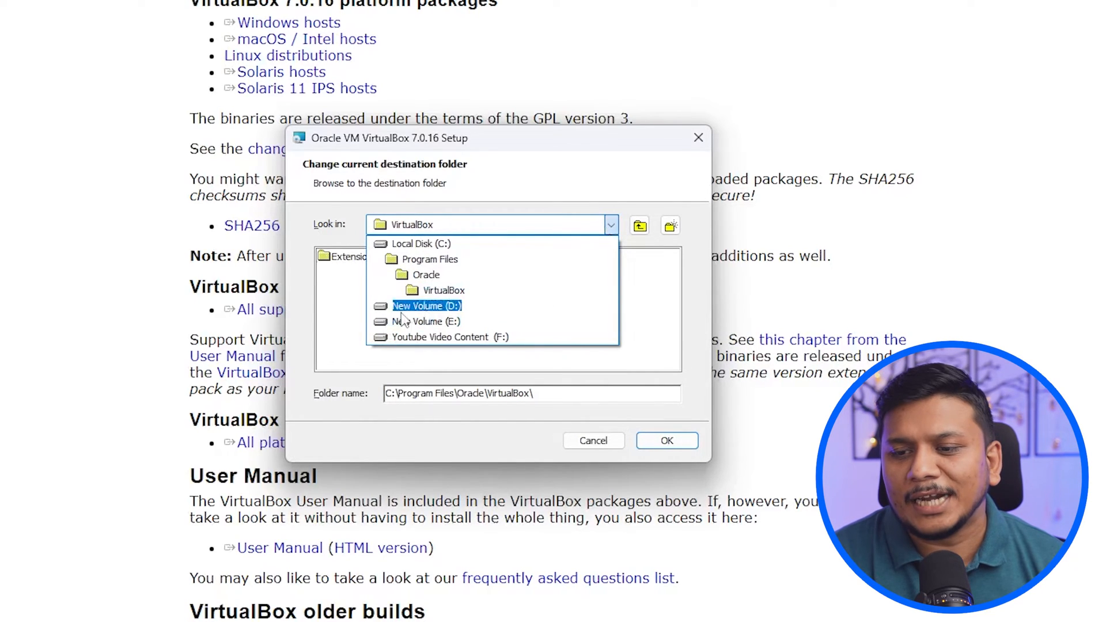
{"action": "left_click", "coordinate": [427, 306]}
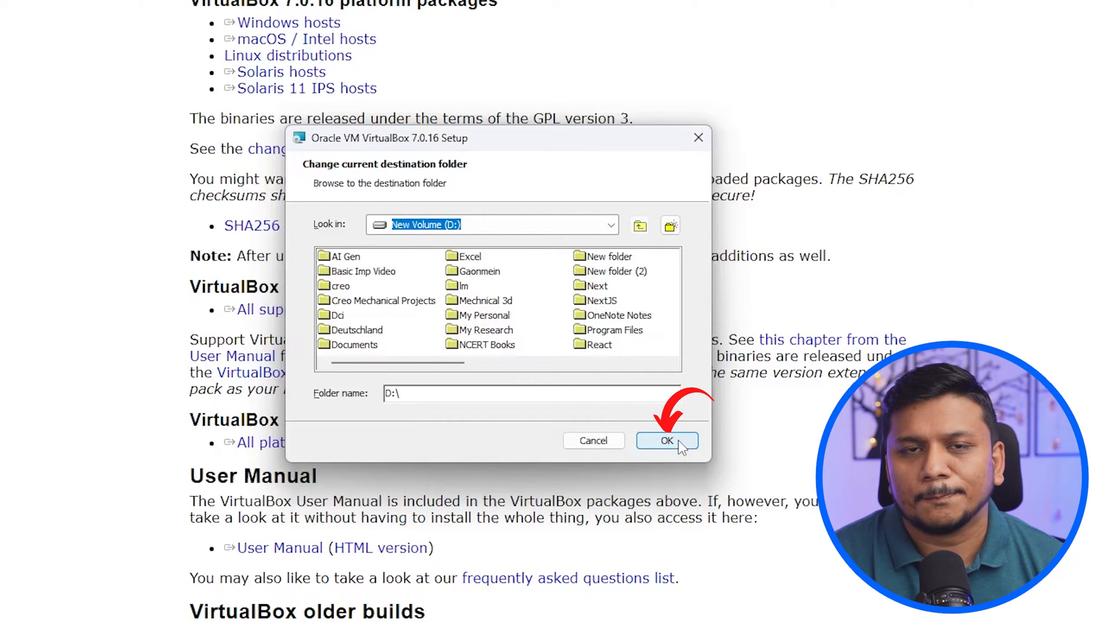
{"action": "left_click", "coordinate": [668, 440]}
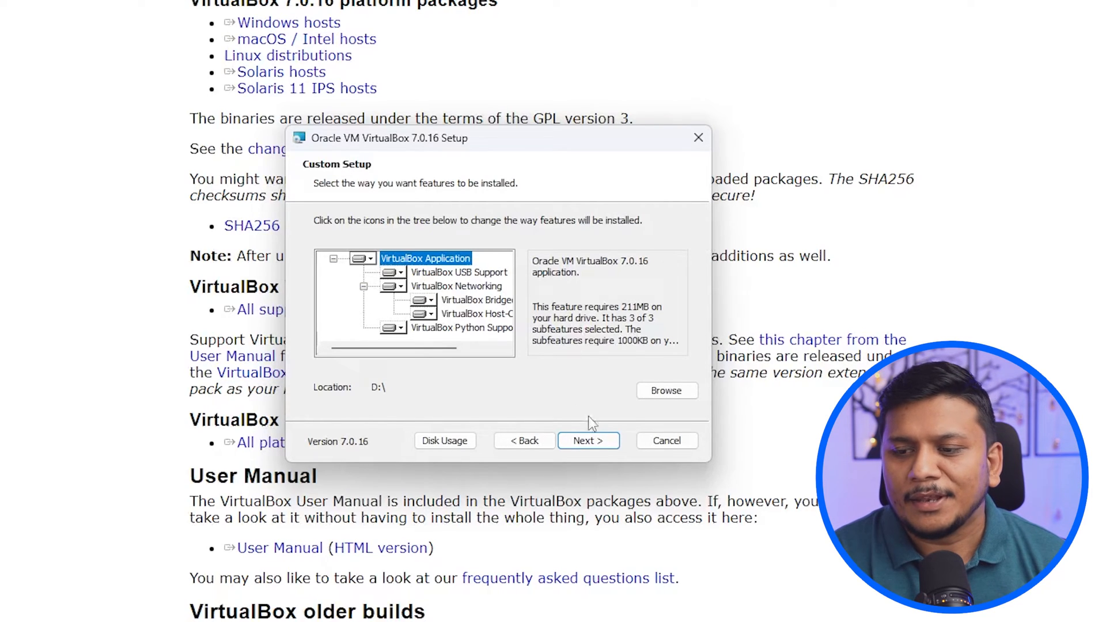
{"action": "left_click", "coordinate": [588, 440]}
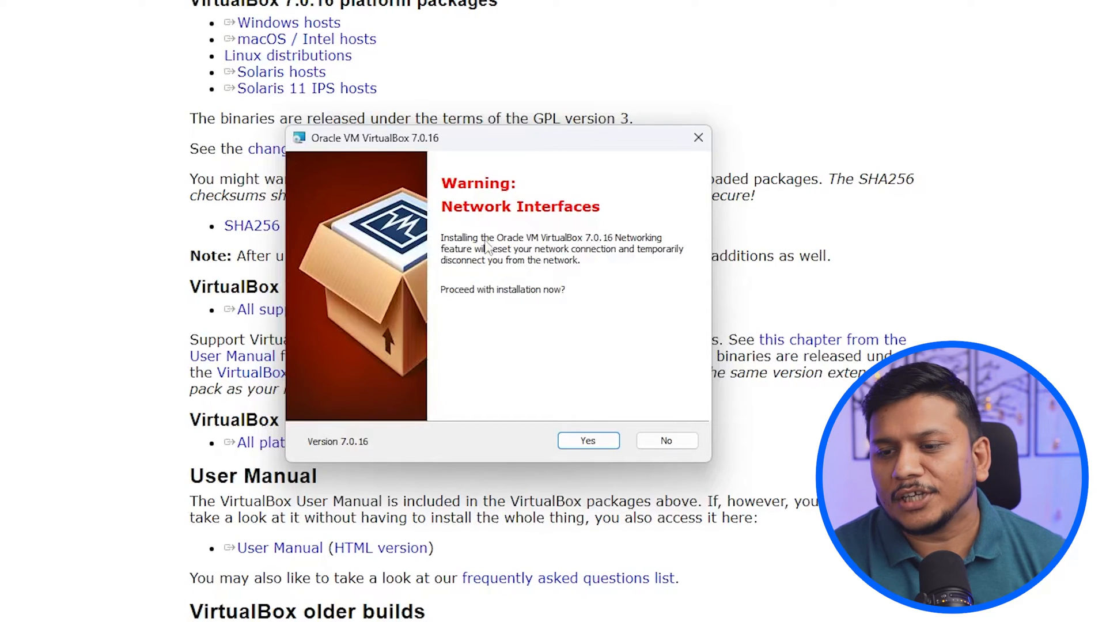
{"action": "mouse_move", "coordinate": [595, 252]}
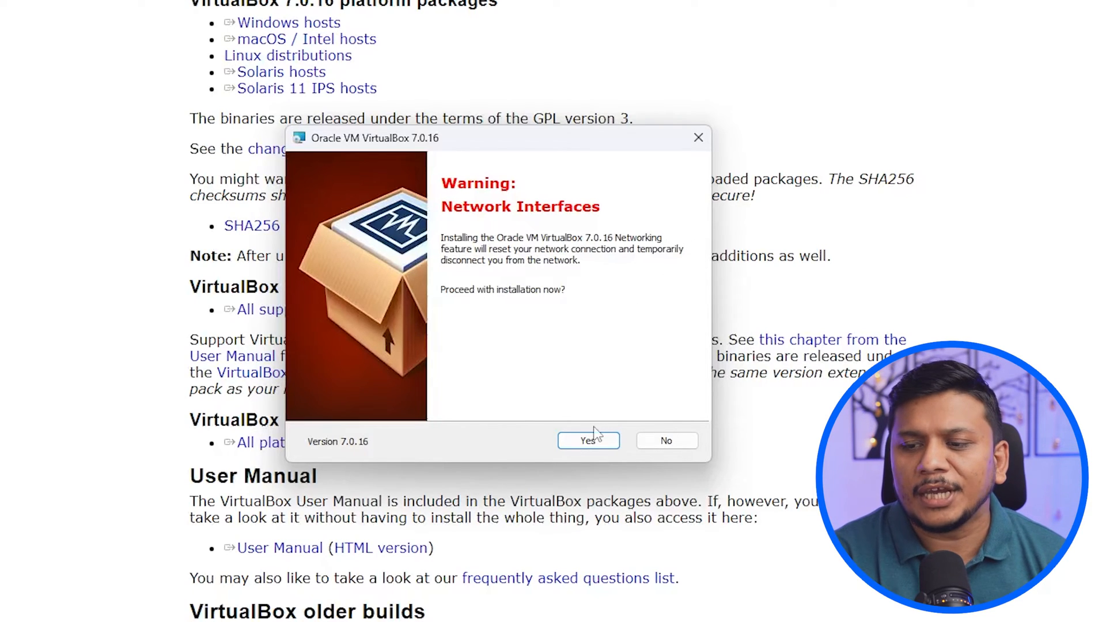
{"action": "mouse_move", "coordinate": [651, 383]}
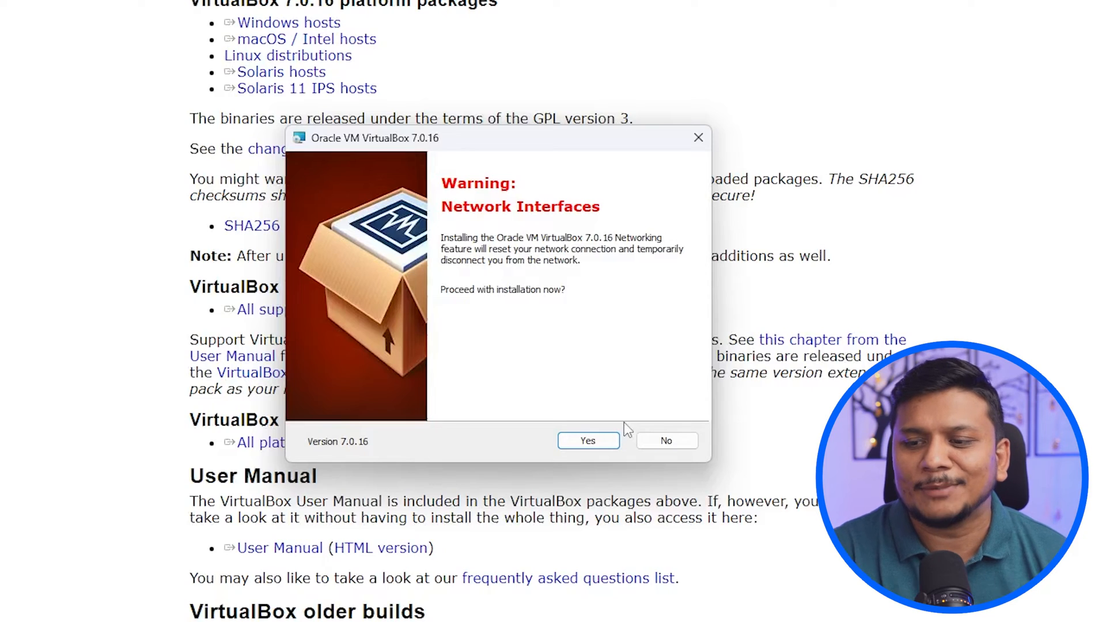
{"action": "mouse_move", "coordinate": [600, 400]}
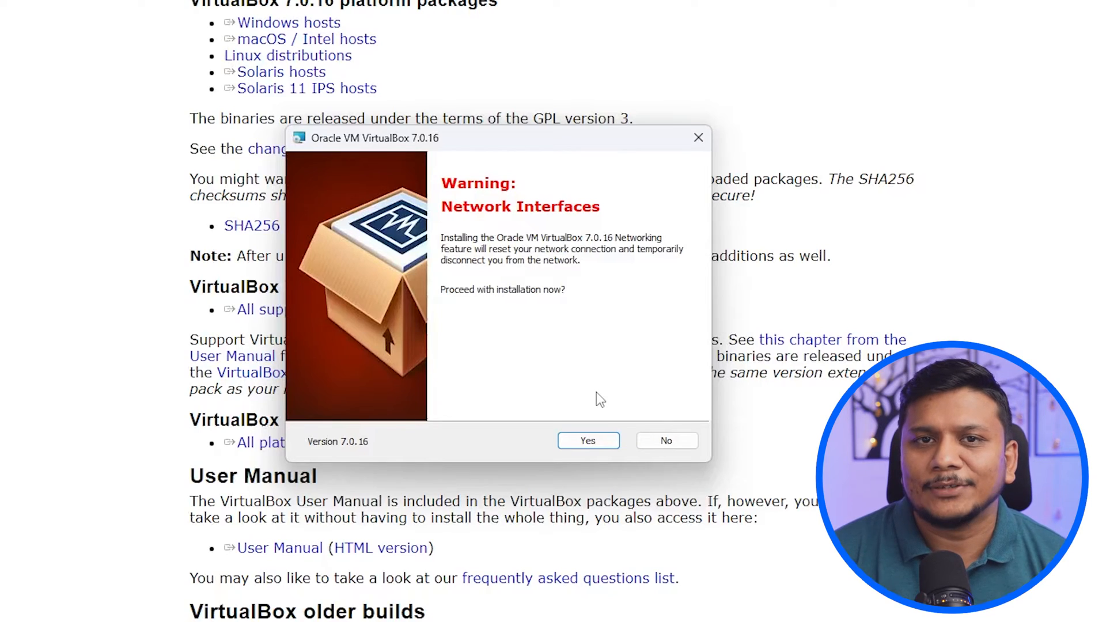
Accept the Network Interfaces reset warning with Yes.
{"action": "left_click", "coordinate": [588, 440]}
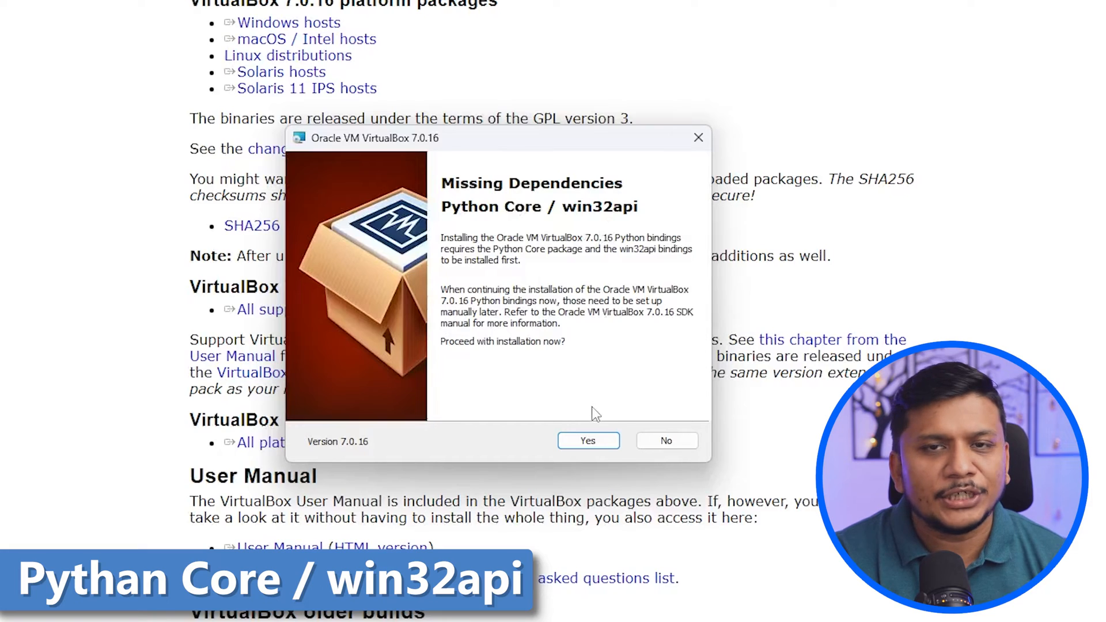
Proceed past the missing Python dependencies, install VirtualBox 7.0.16 and finish so VirtualBox Manager starts.
{"action": "left_click", "coordinate": [587, 441]}
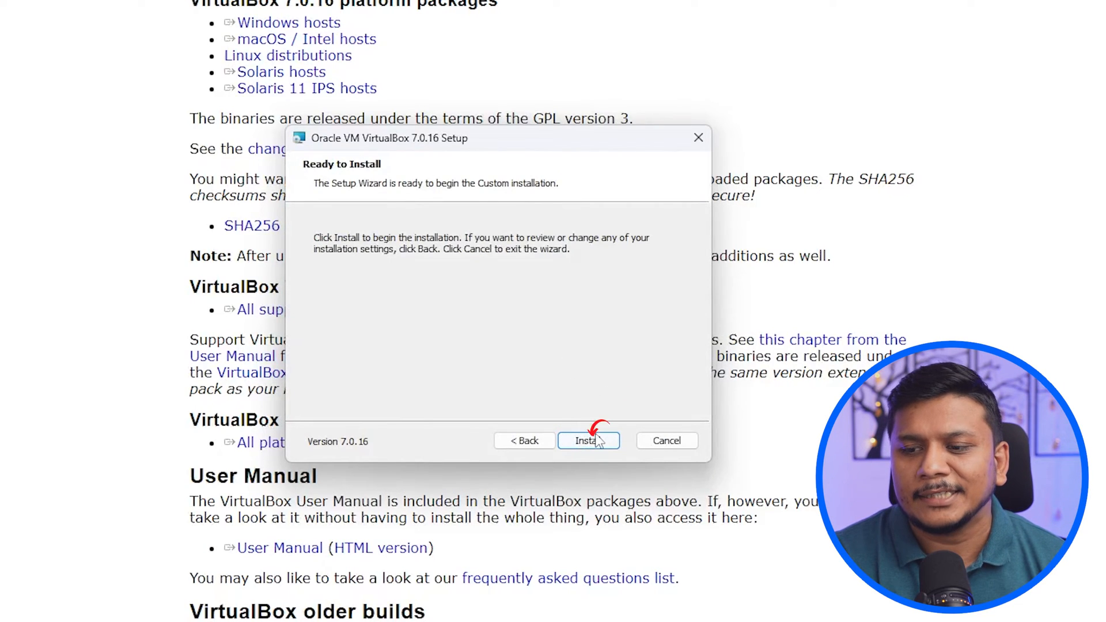
{"action": "left_click", "coordinate": [589, 440]}
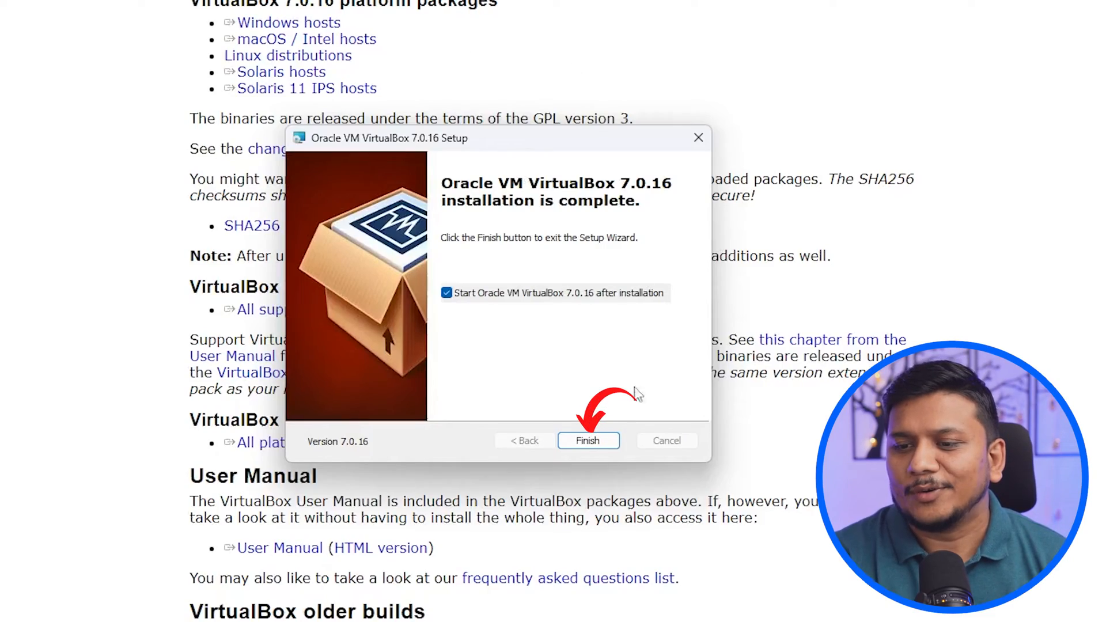
{"action": "left_click", "coordinate": [588, 440]}
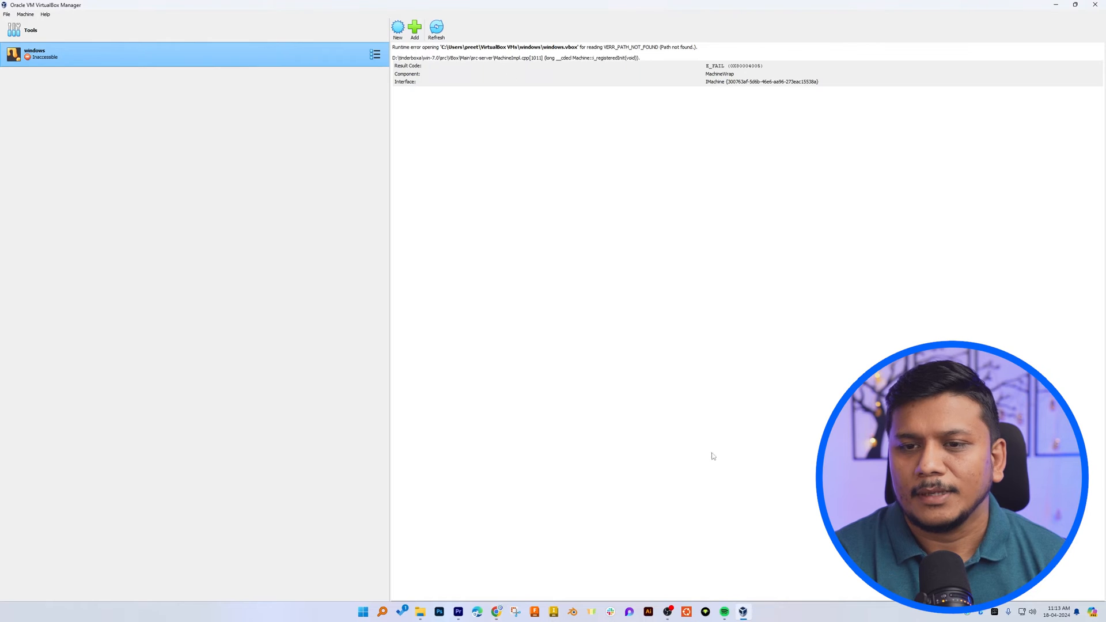
{"action": "mouse_move", "coordinate": [580, 159]}
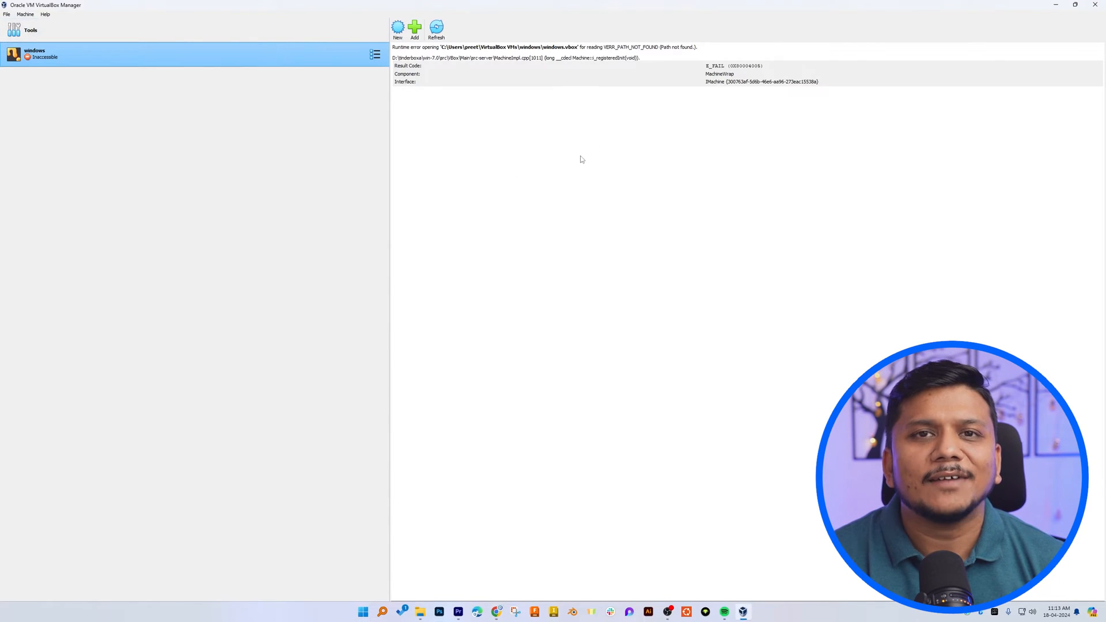
{"action": "mouse_move", "coordinate": [359, 128]}
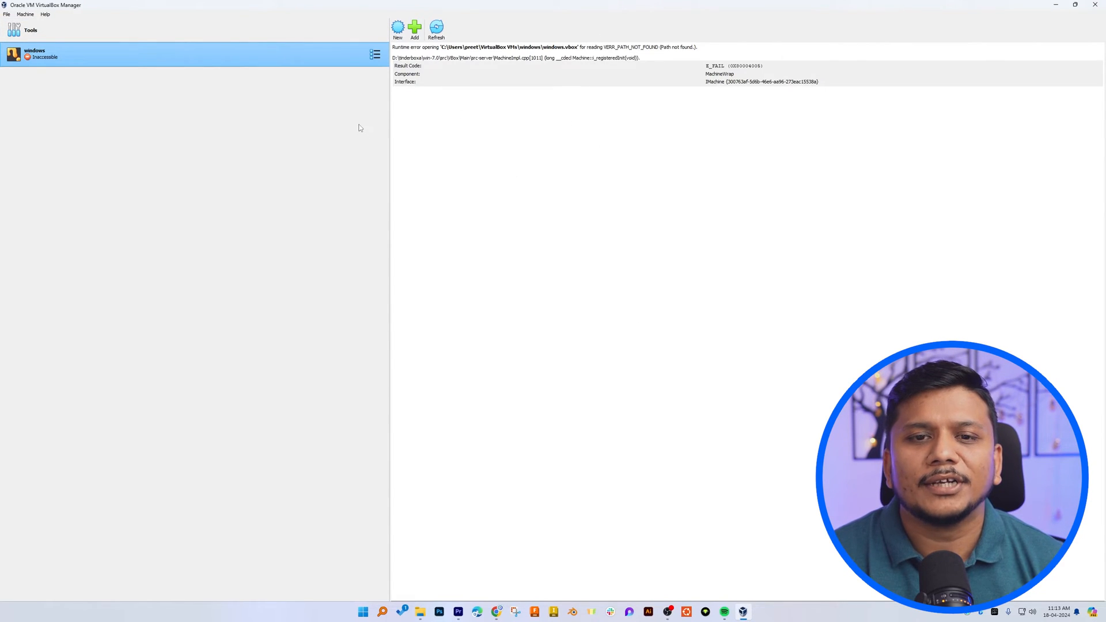
{"action": "mouse_move", "coordinate": [502, 163]}
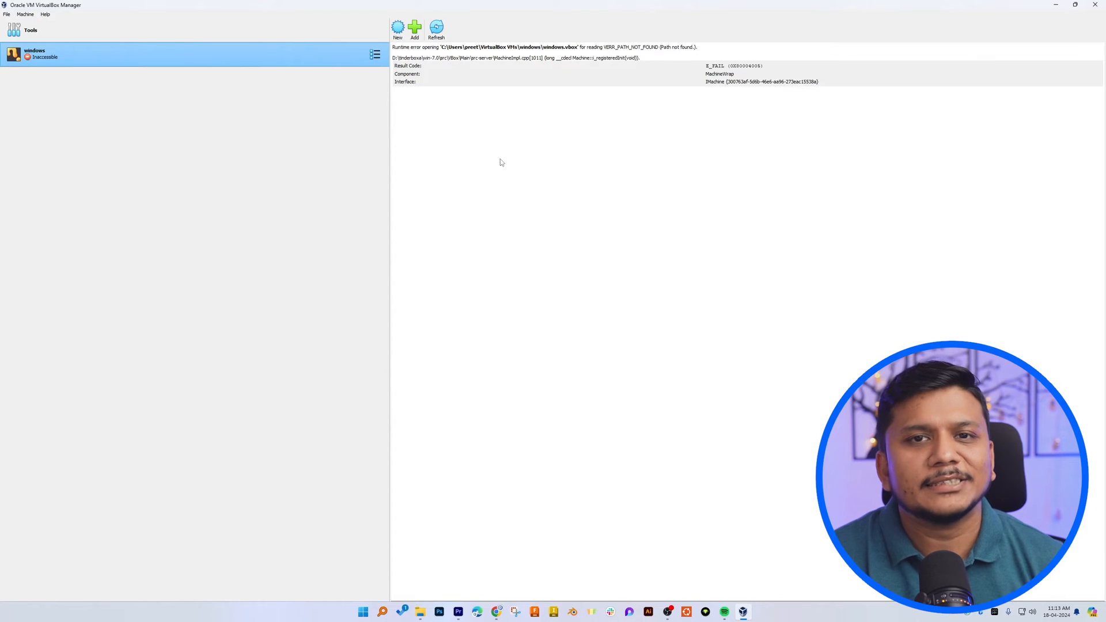